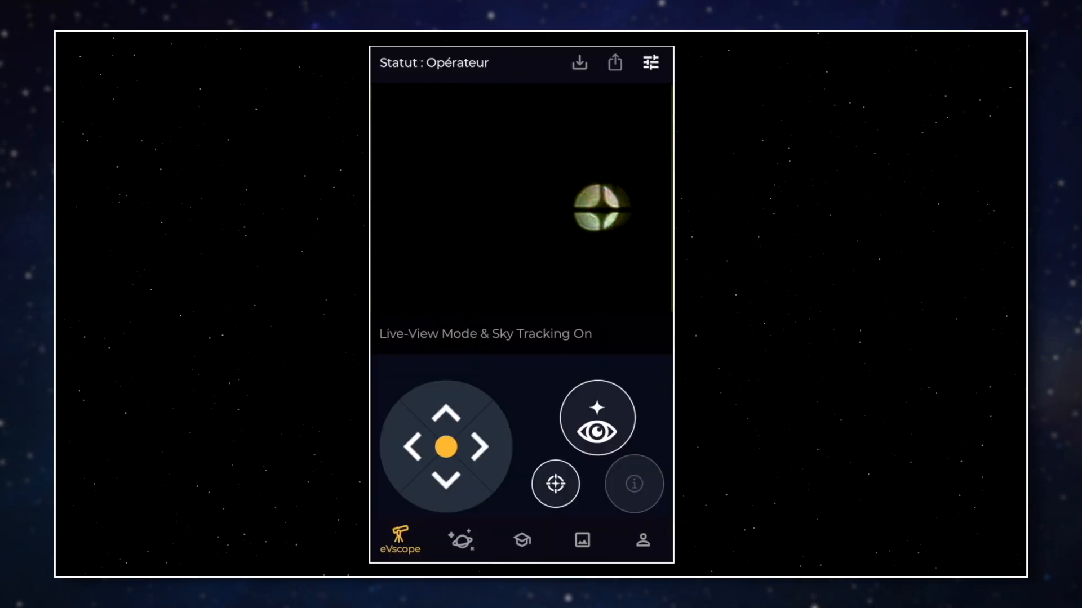
From the live view, go to Explore and then the Science citizen-science programs list
{"action": "left_click", "coordinate": [460, 540]}
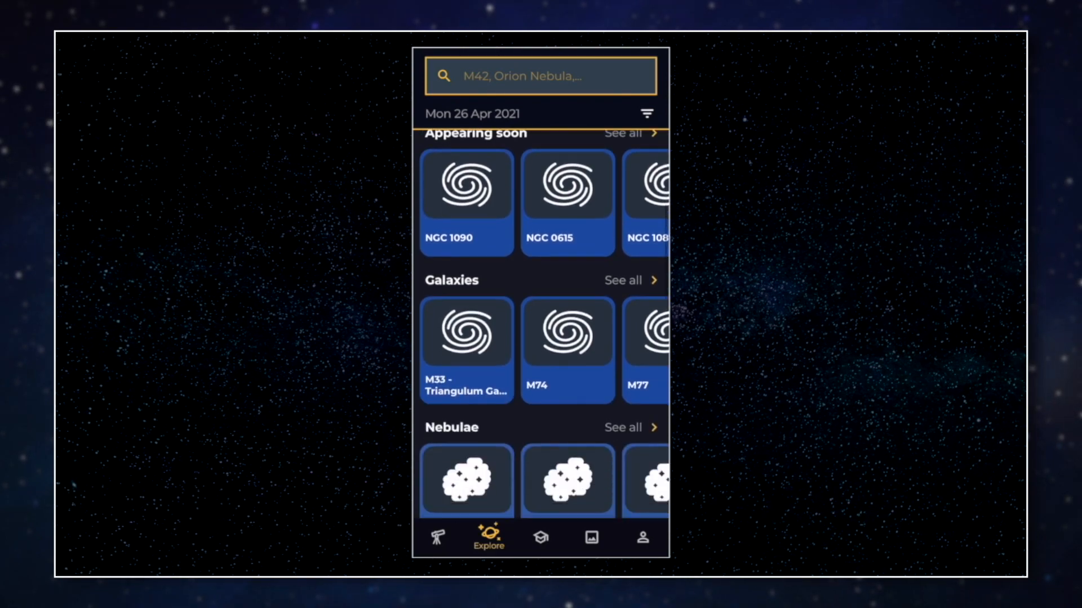
{"action": "left_click", "coordinate": [539, 538]}
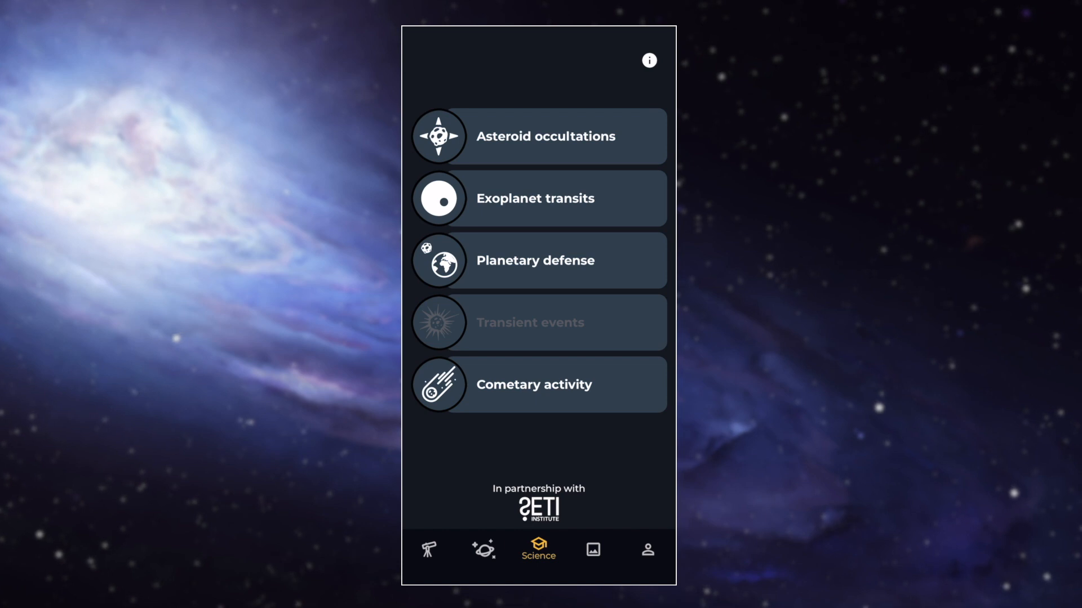
{"action": "left_click", "coordinate": [538, 550]}
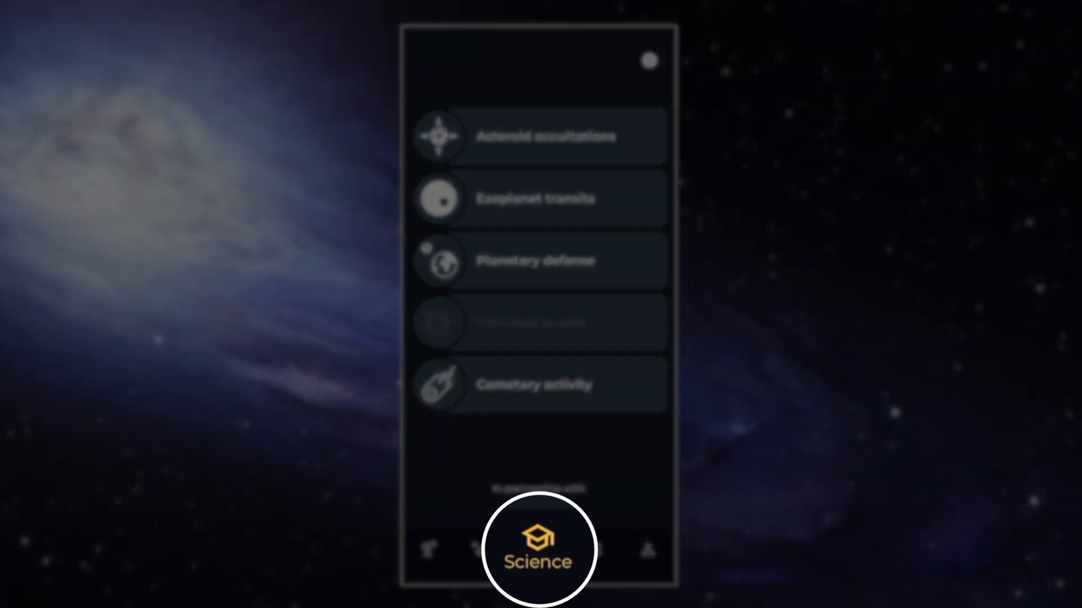
{"action": "left_click", "coordinate": [538, 550]}
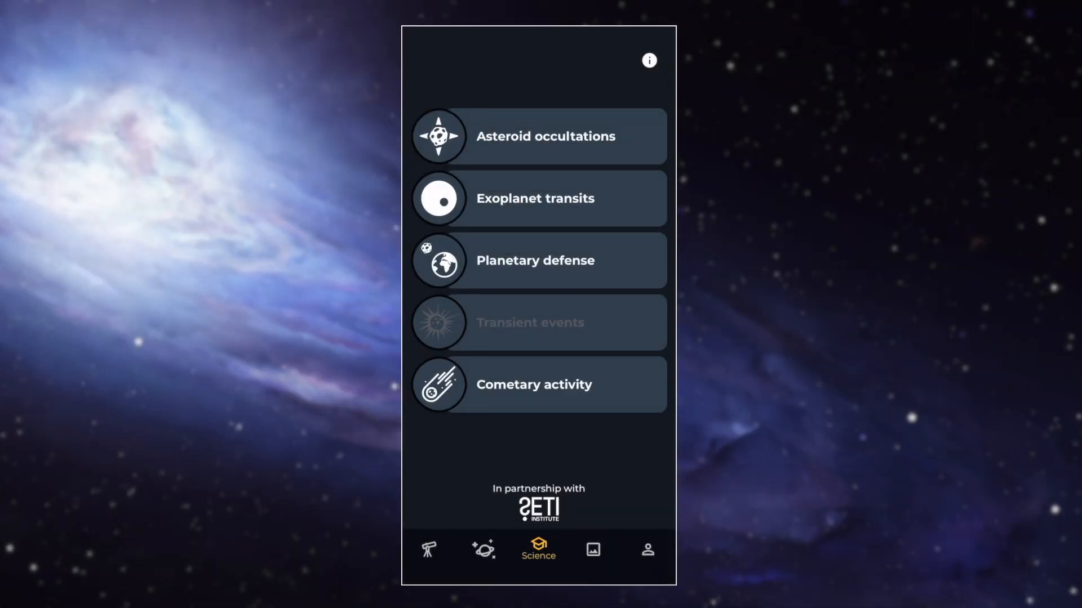
{"action": "left_click", "coordinate": [538, 136]}
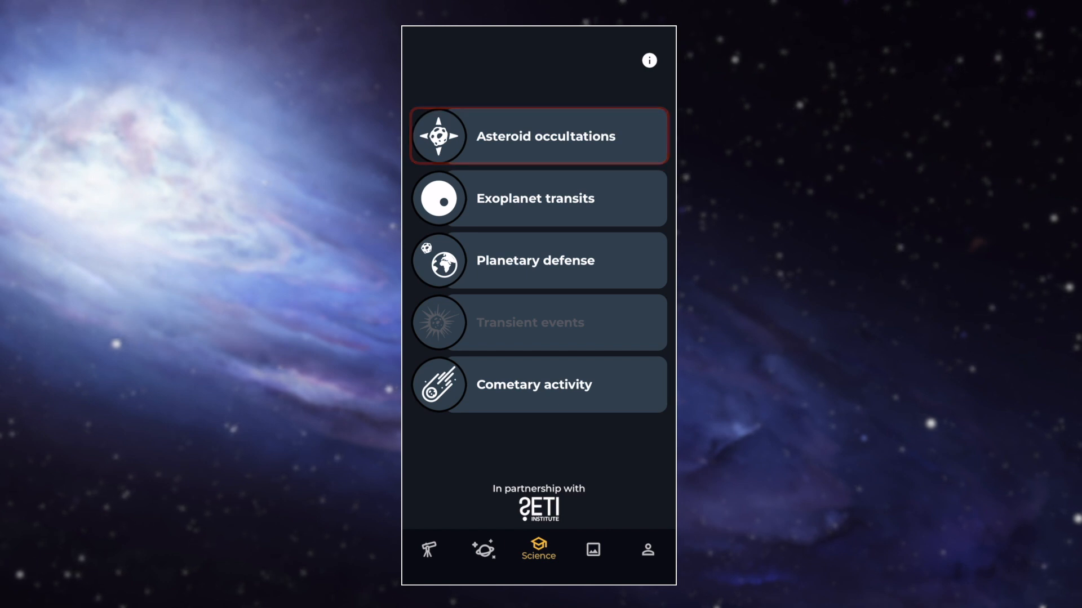
{"action": "left_click", "coordinate": [538, 261]}
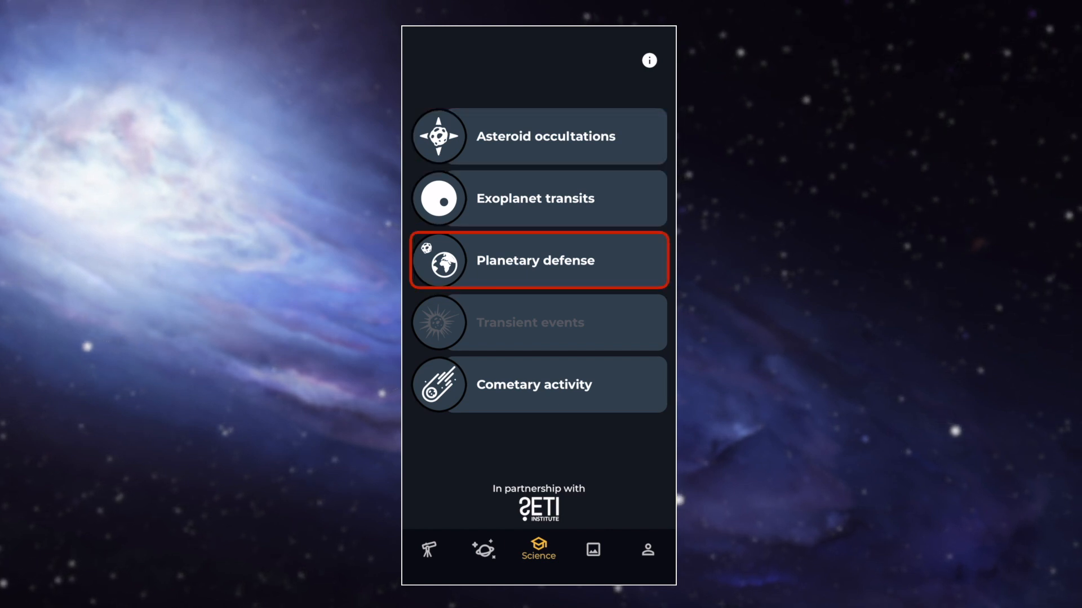
{"action": "left_click", "coordinate": [537, 384]}
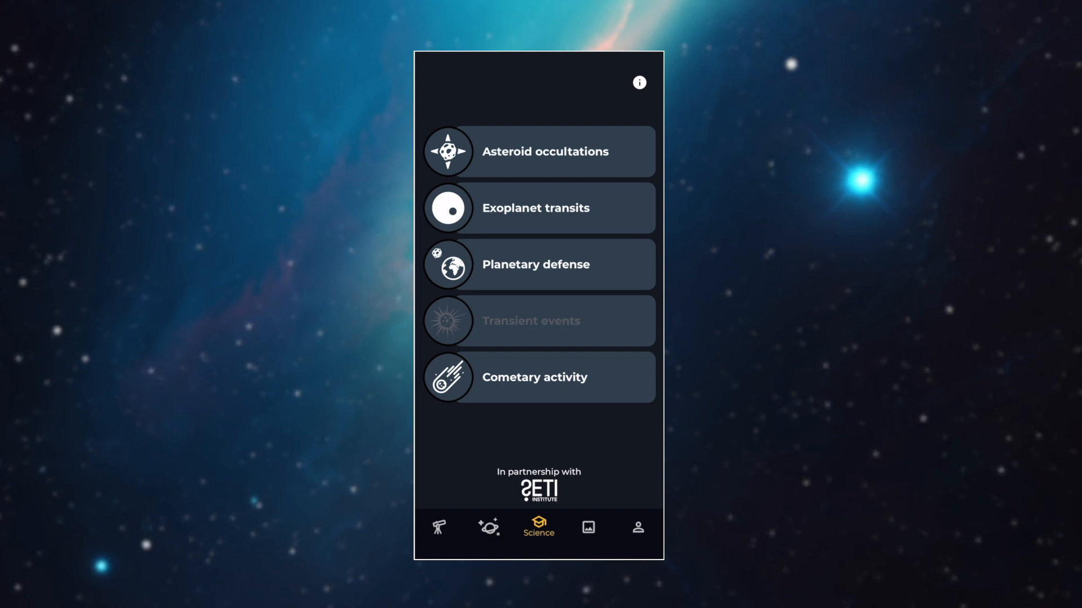
Open Asteroid occultations and review its RA, Dec, exposure time, gain and duration fields
{"action": "left_click", "coordinate": [544, 151]}
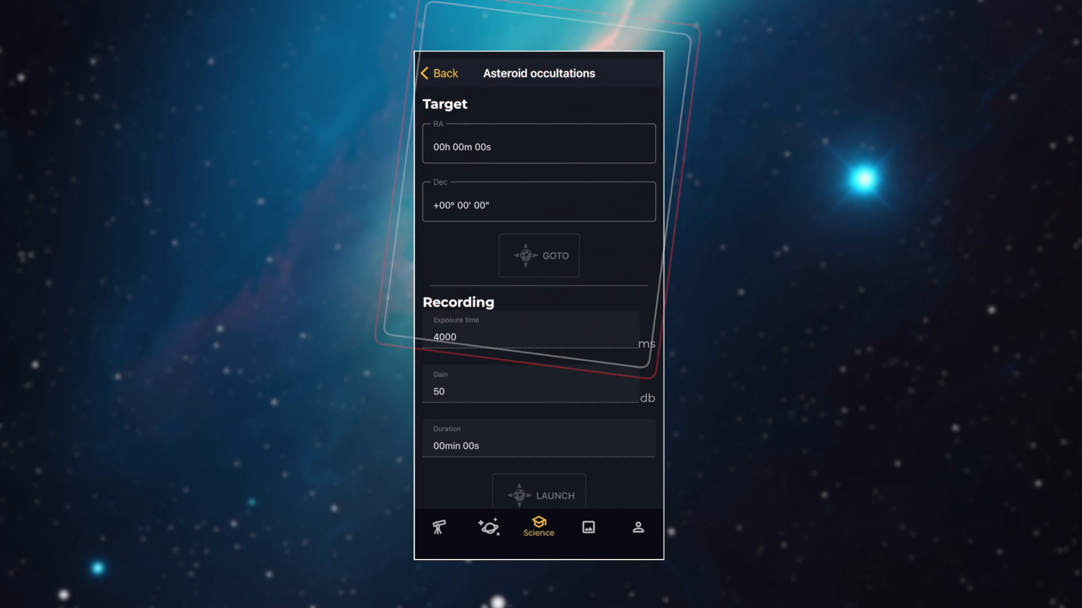
{"action": "left_click", "coordinate": [538, 147]}
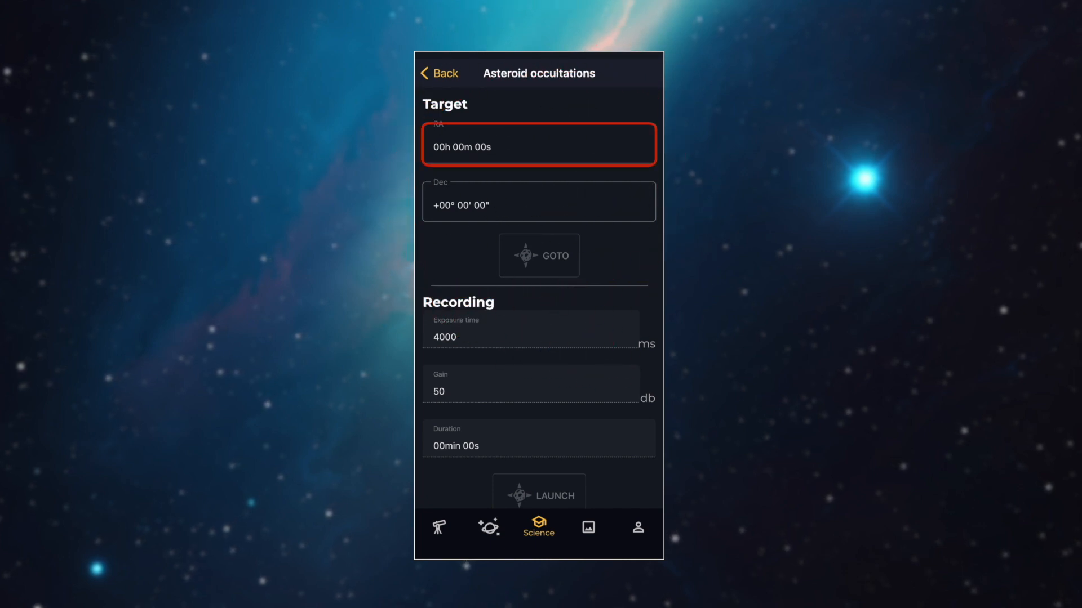
{"action": "left_click", "coordinate": [538, 202]}
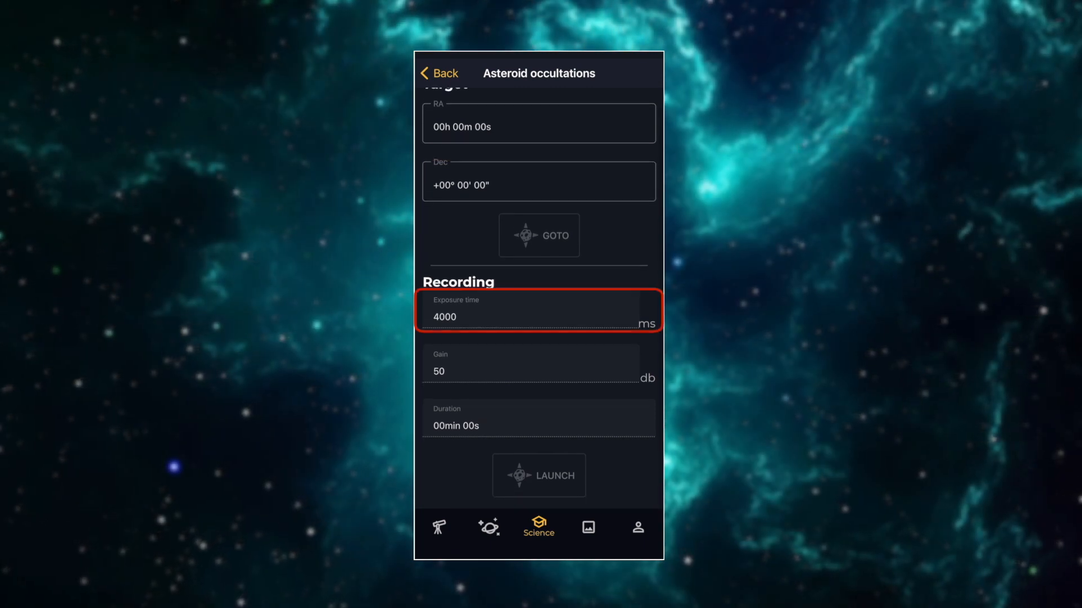
{"action": "left_click", "coordinate": [538, 418]}
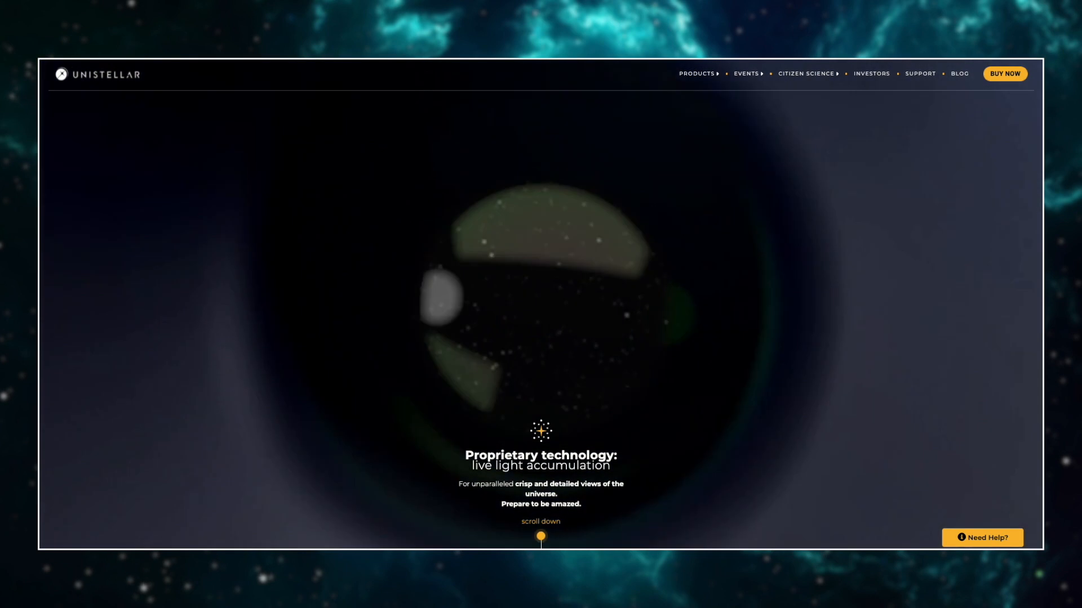
On the website's Asteroids predictions page, choose America and enlarge an event's path map
{"action": "left_click", "coordinate": [805, 74]}
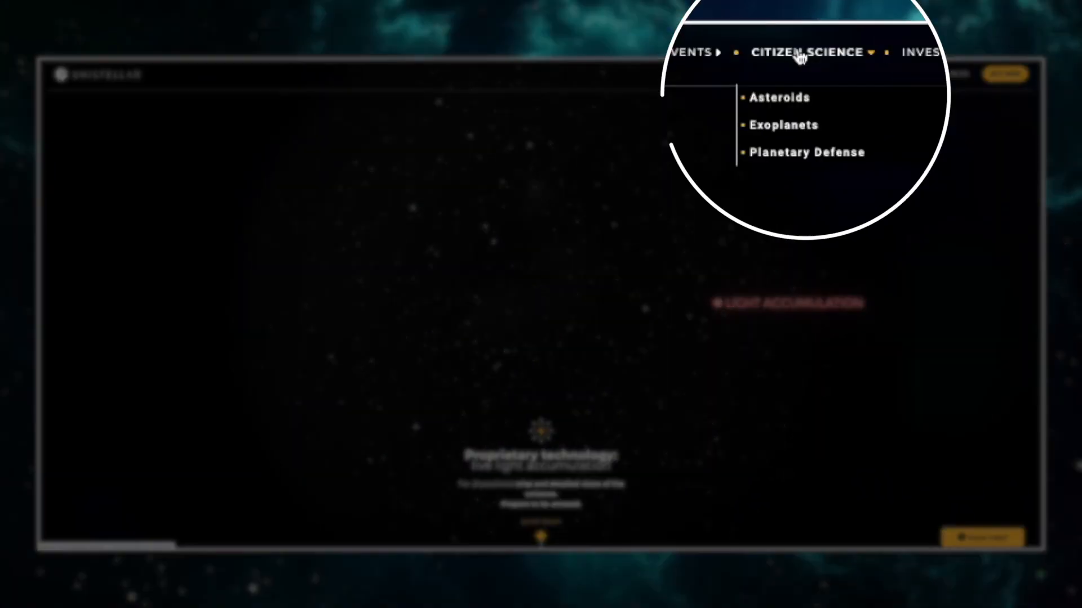
{"action": "left_click", "coordinate": [779, 98]}
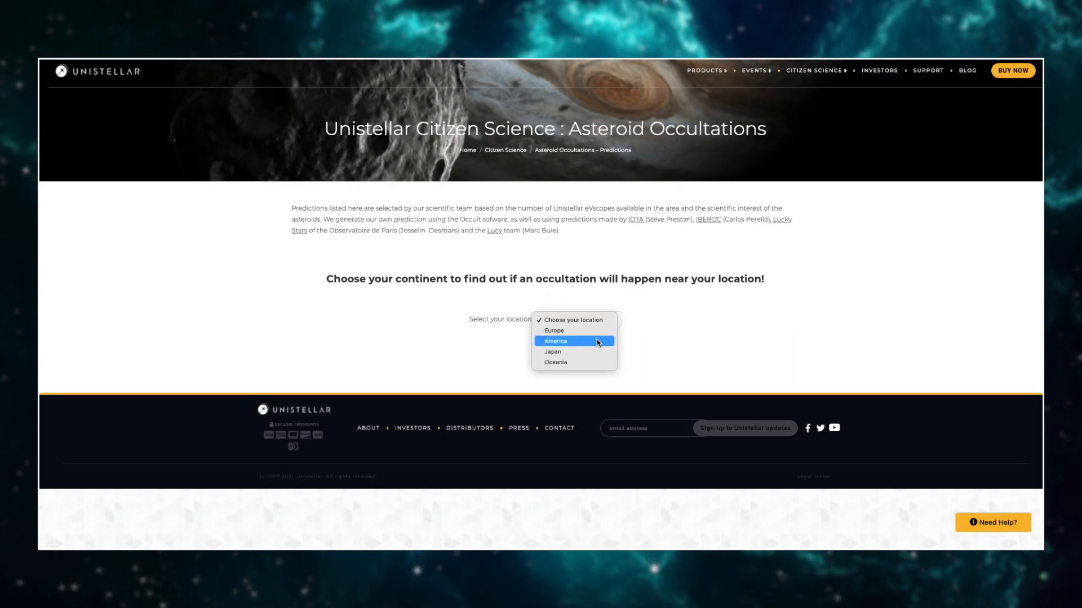
{"action": "left_click", "coordinate": [556, 340]}
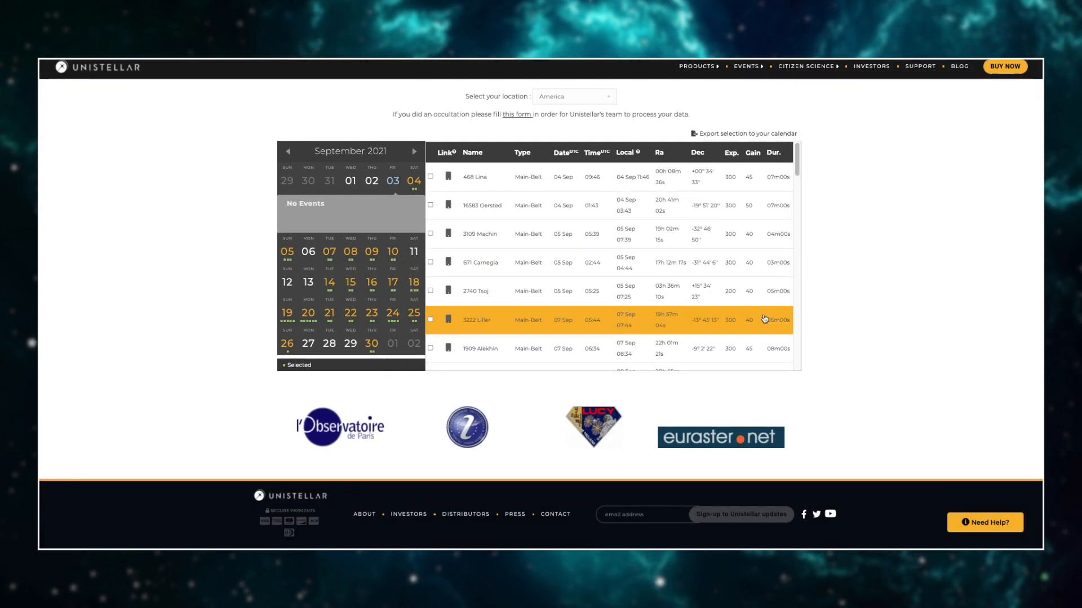
{"action": "scroll", "scroll_direction": "down", "scroll_amount": 3}
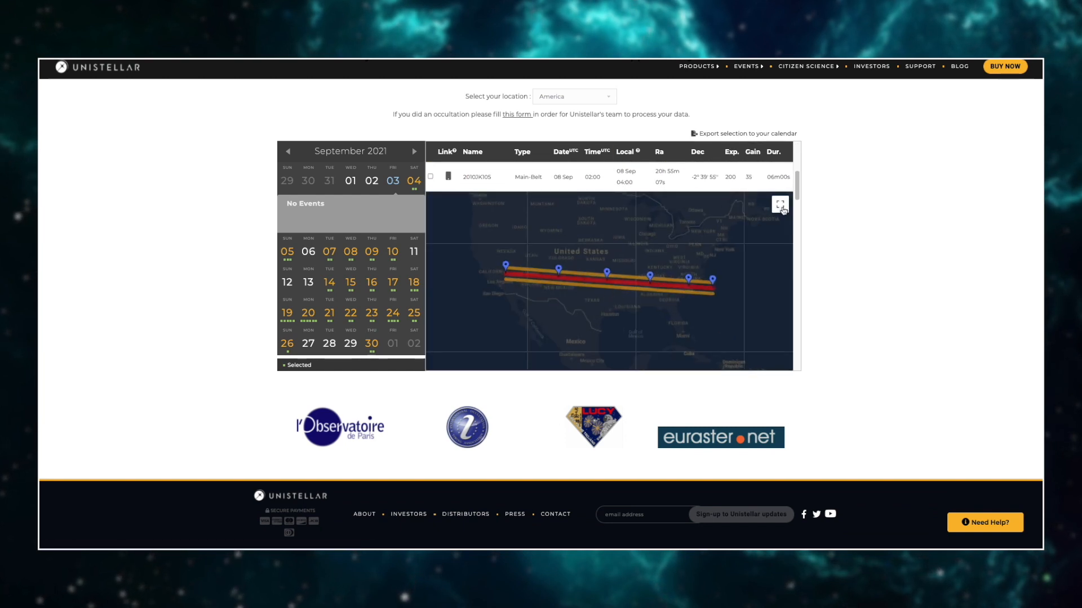
{"action": "left_click", "coordinate": [780, 204]}
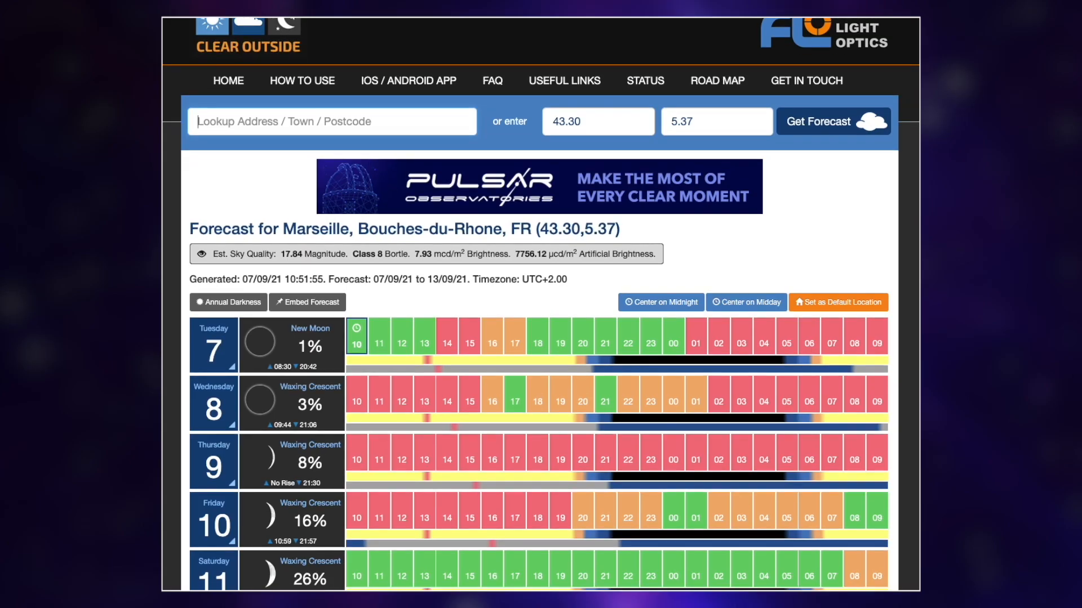
{"action": "scroll", "scroll_direction": "down", "scroll_amount": 3}
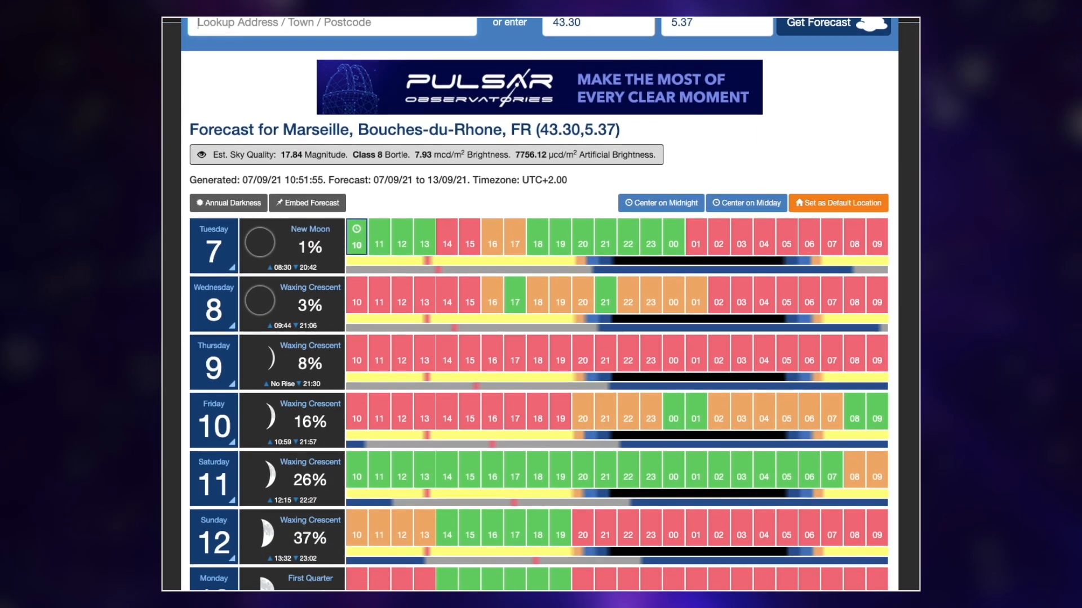
{"action": "scroll", "scroll_direction": "down", "scroll_amount": 3}
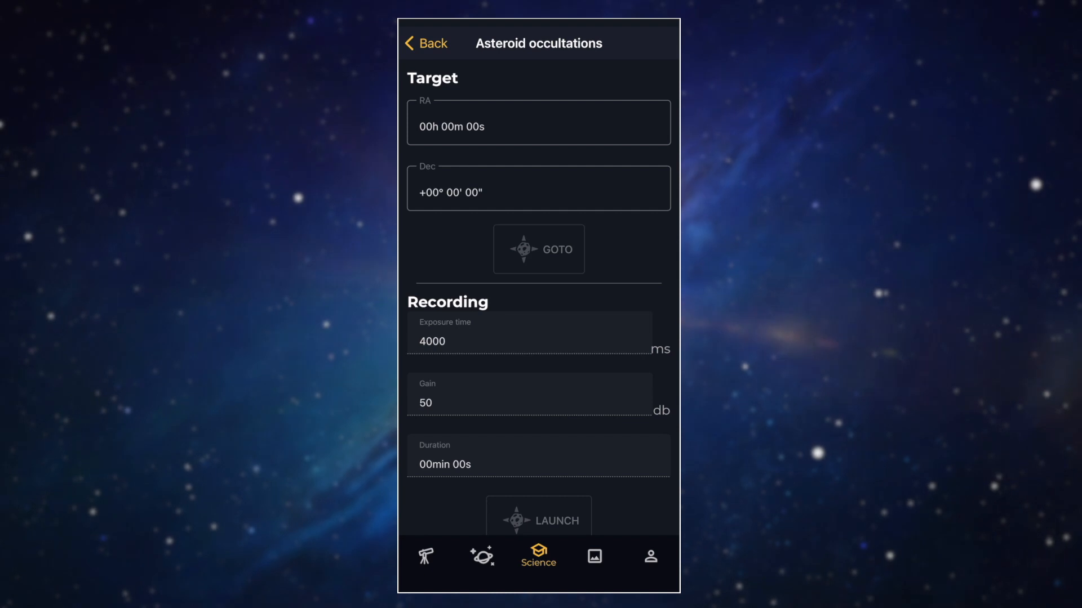
Scroll through the phone's occultation predictions table down to the event path map
{"action": "scroll", "scroll_direction": "down", "scroll_amount": 3}
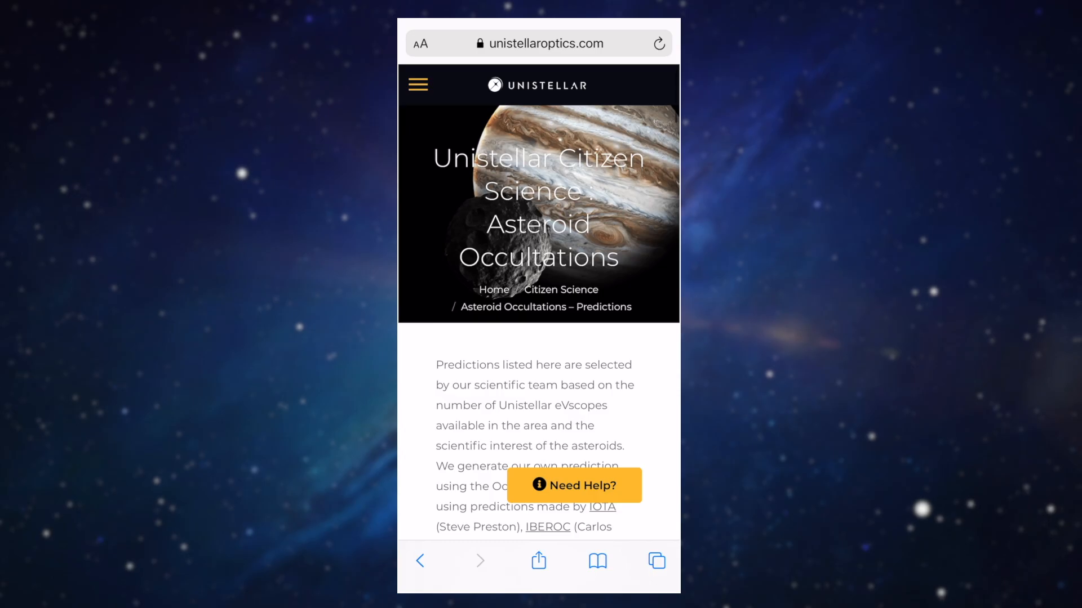
{"action": "scroll", "scroll_direction": "down", "scroll_amount": 3}
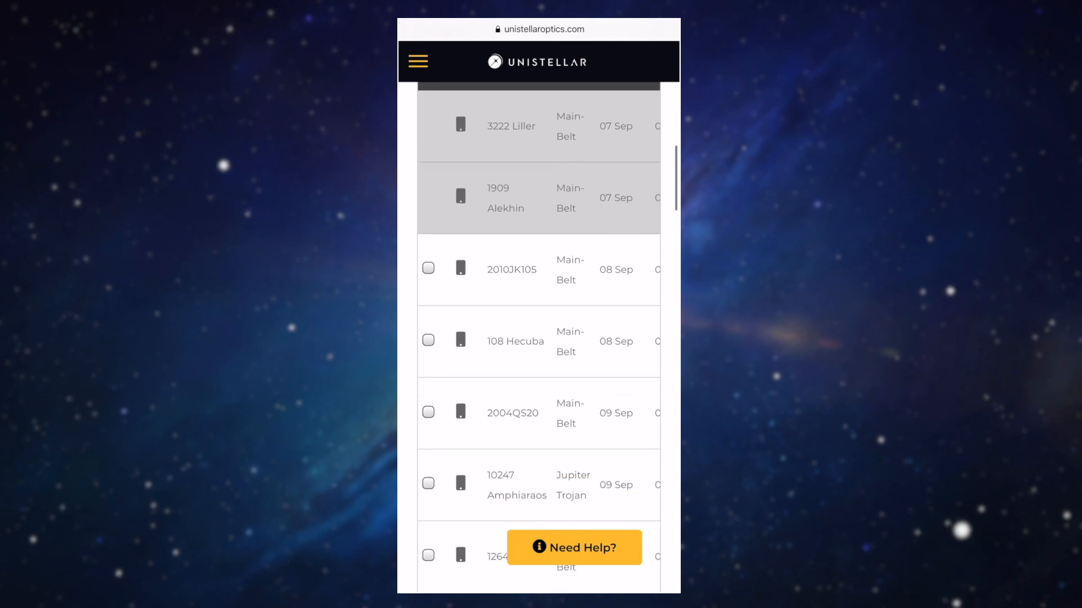
{"action": "scroll", "scroll_direction": "down", "scroll_amount": 3}
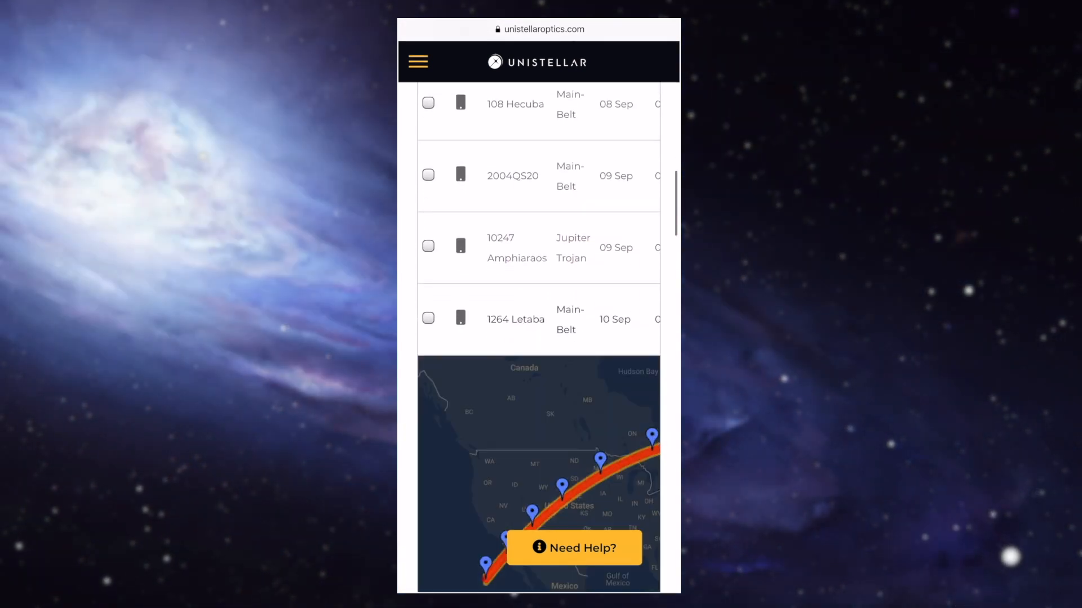
{"action": "scroll", "scroll_direction": "down", "scroll_amount": 3}
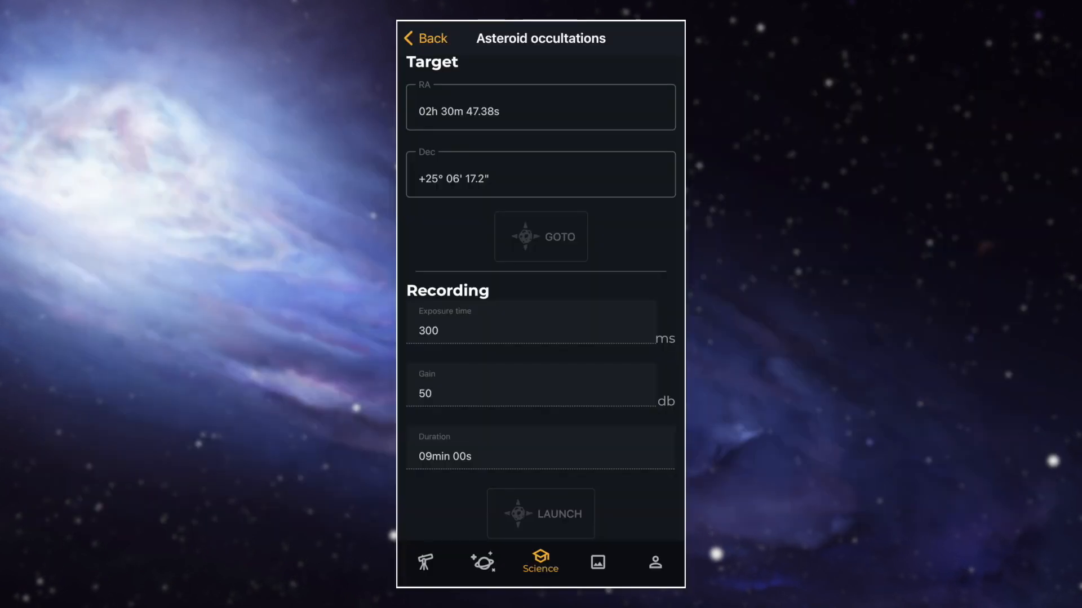
Launch the occultation recording with 300 ms exposure, gain 50 and 09min 00s duration
{"action": "left_click", "coordinate": [540, 513]}
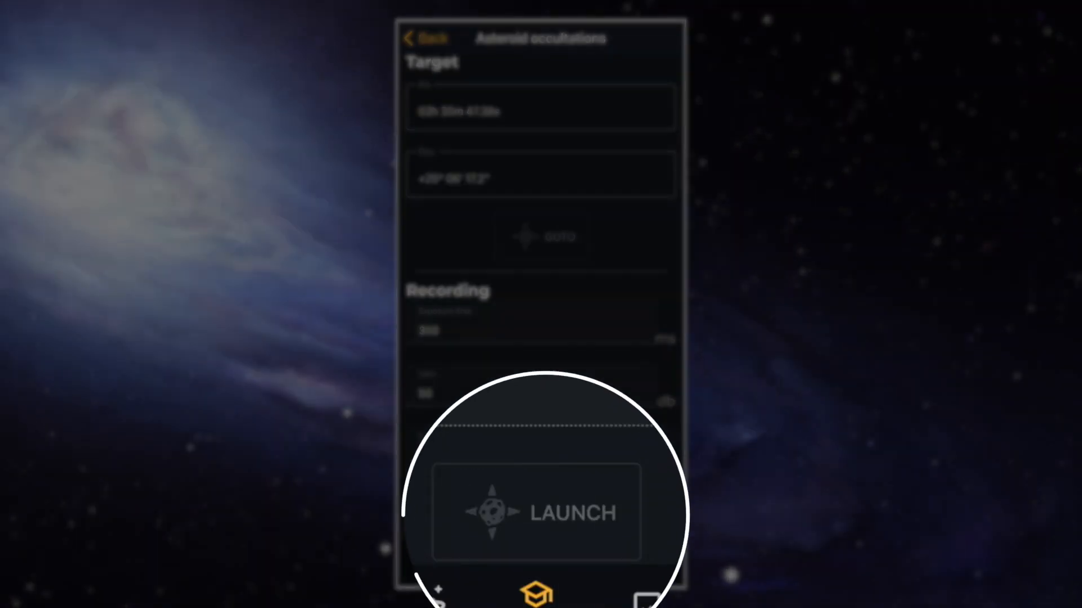
{"action": "left_click", "coordinate": [537, 512]}
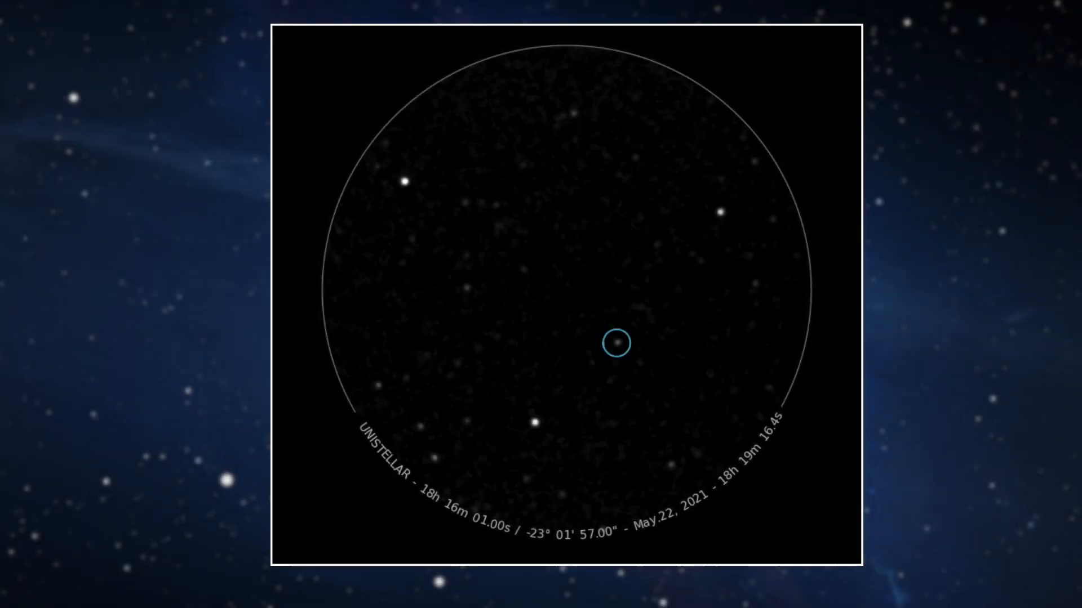
Open MY EVSCOPE to view battery, storage use and the UPLOAD DATA option
{"action": "left_click", "coordinate": [649, 556]}
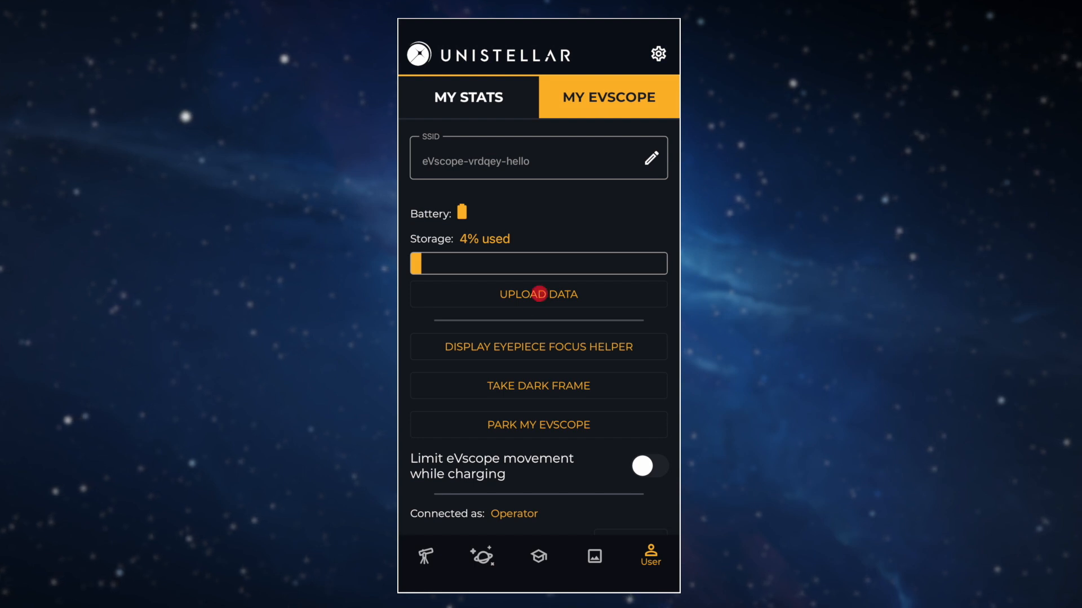